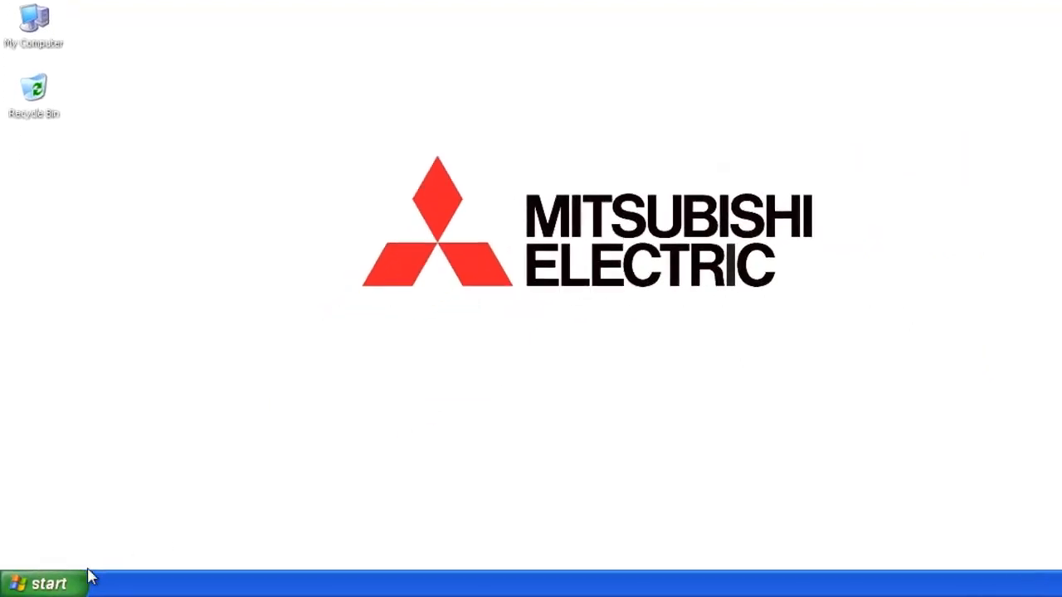
Step: Launch GT Designer3 from the Windows XP Start menu
left_click(42, 580)
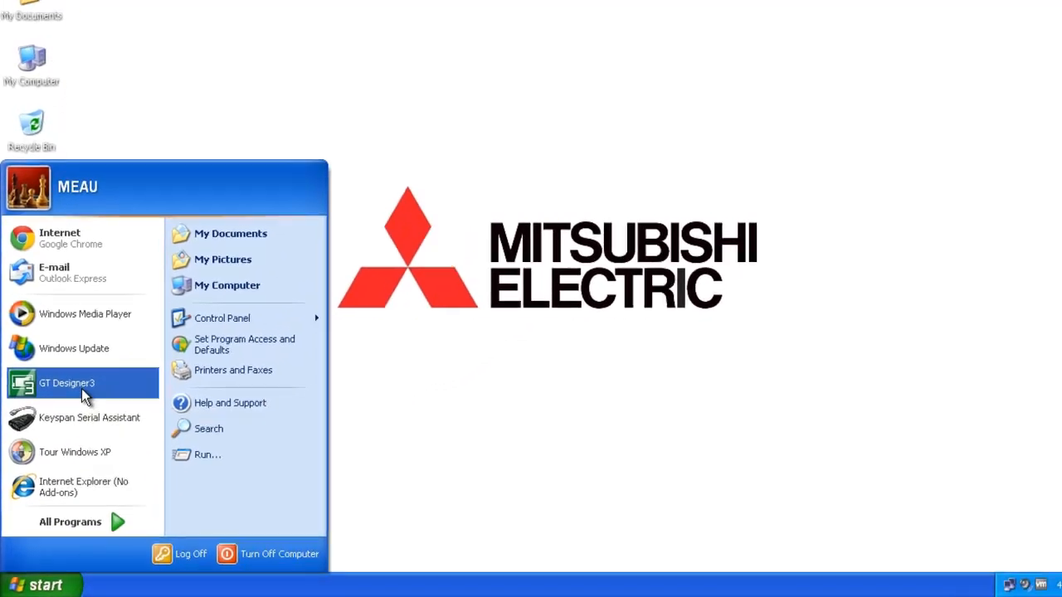
left_click(70, 382)
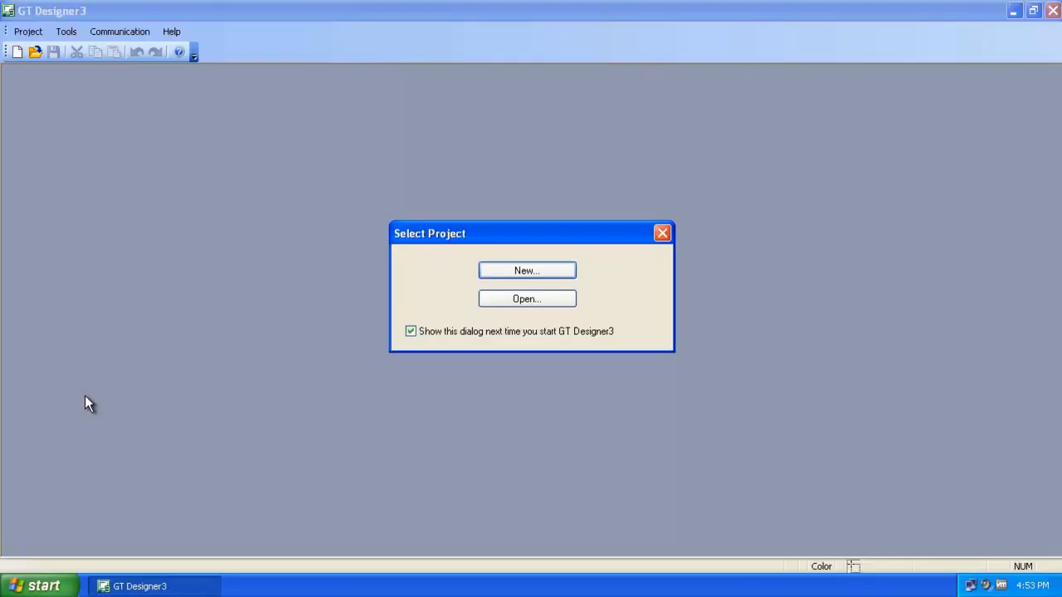
Step: Start a new GT1020 project with MELSEC-L as the controller type
left_click(526, 270)
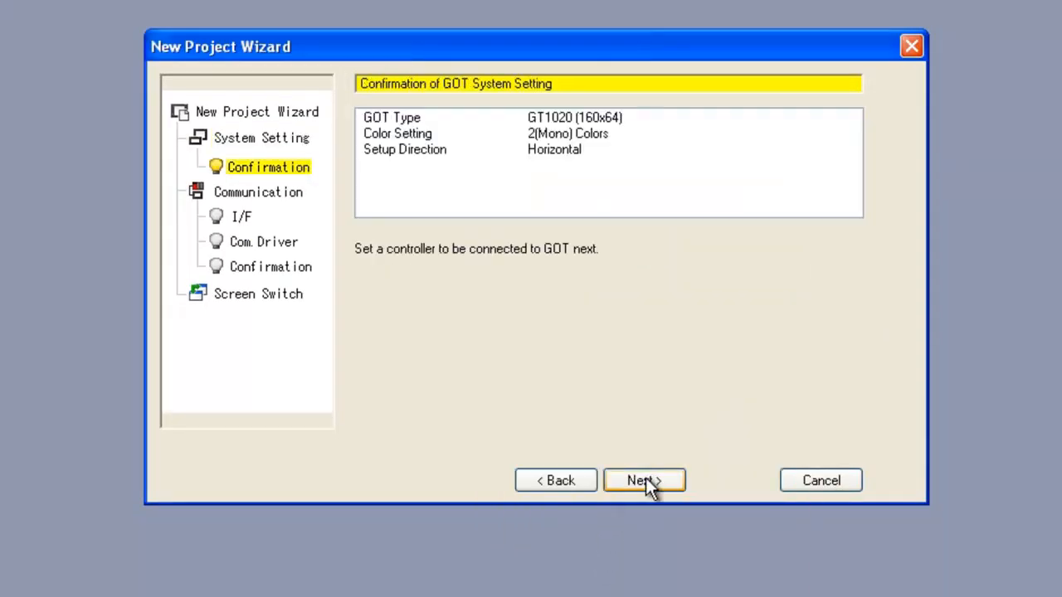
left_click(645, 479)
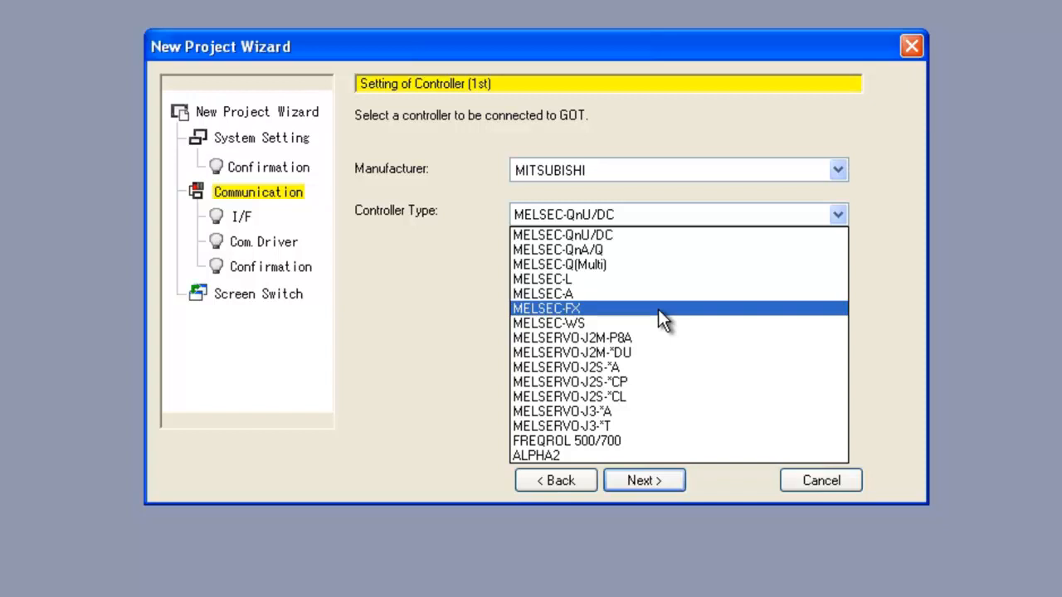
mouse_move(663, 288)
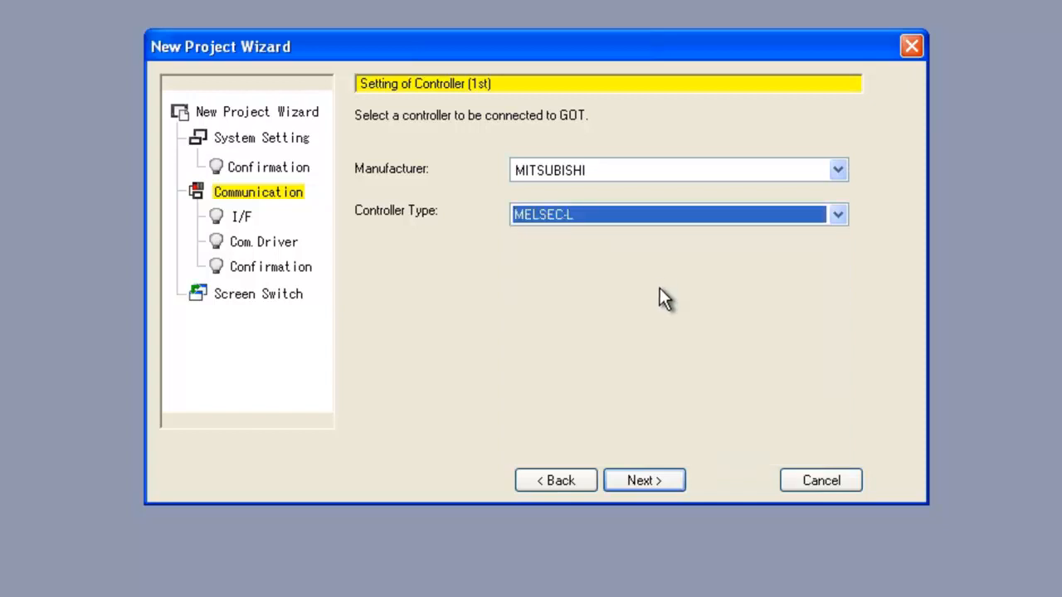
left_click(832, 215)
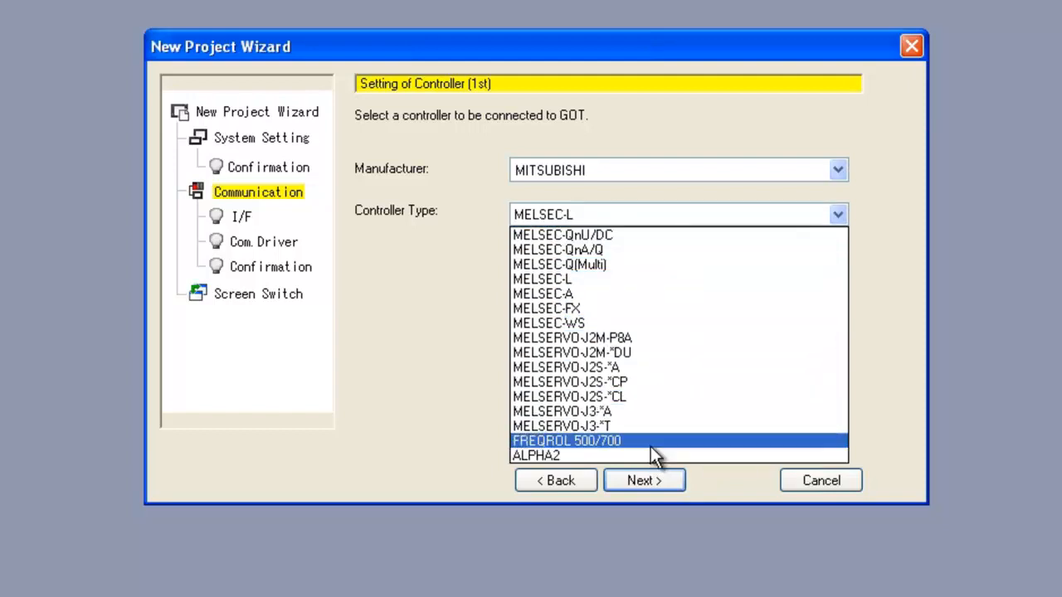
mouse_move(662, 382)
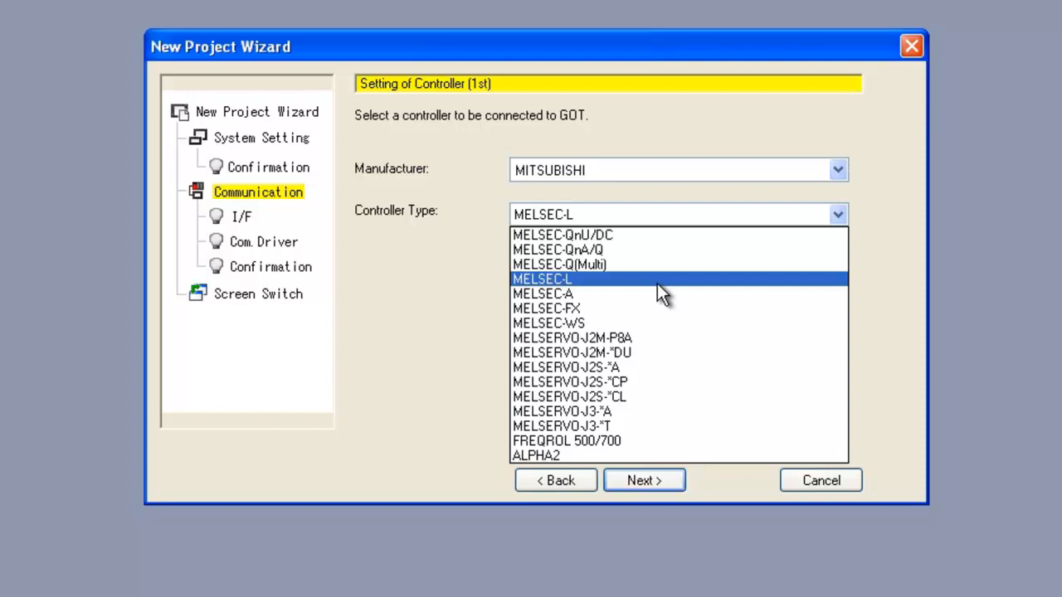
left_click(644, 481)
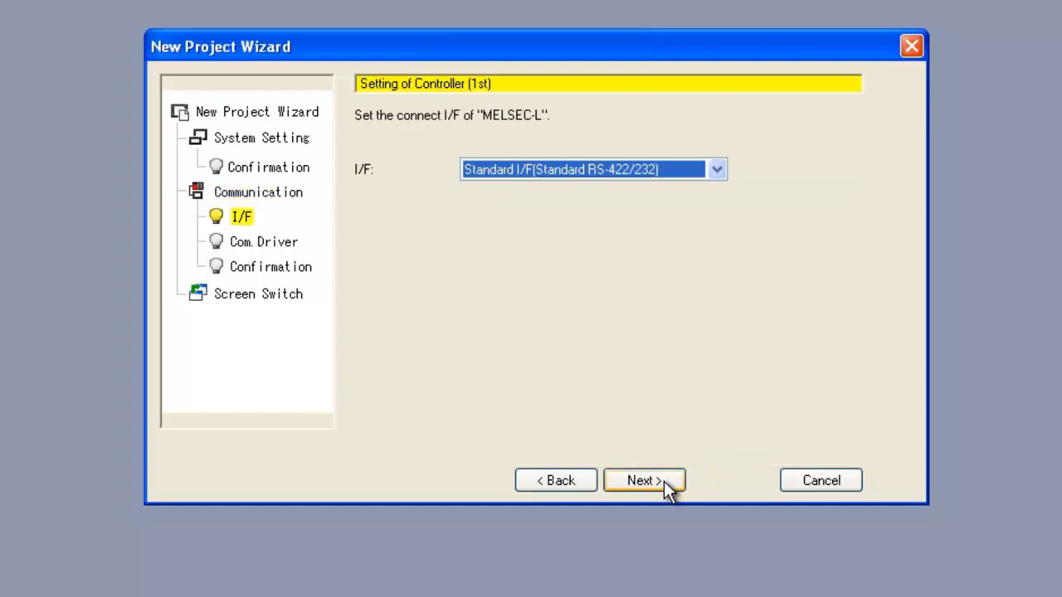
Step: Accept the RS-422/232 interface, QnA/L/Q CPU driver and GD100/GD101 screen switching
left_click(646, 480)
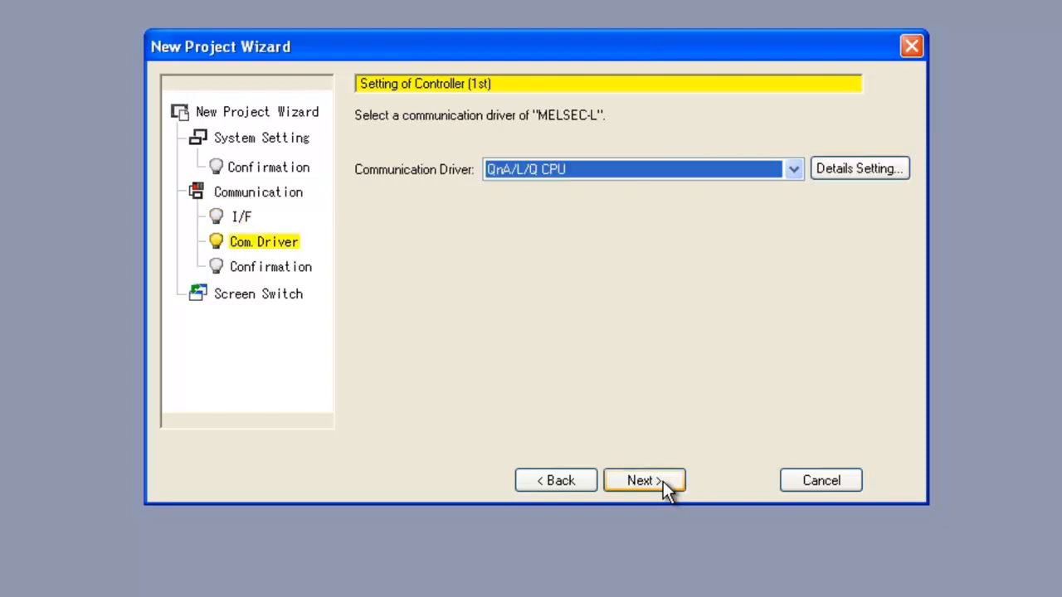
left_click(645, 480)
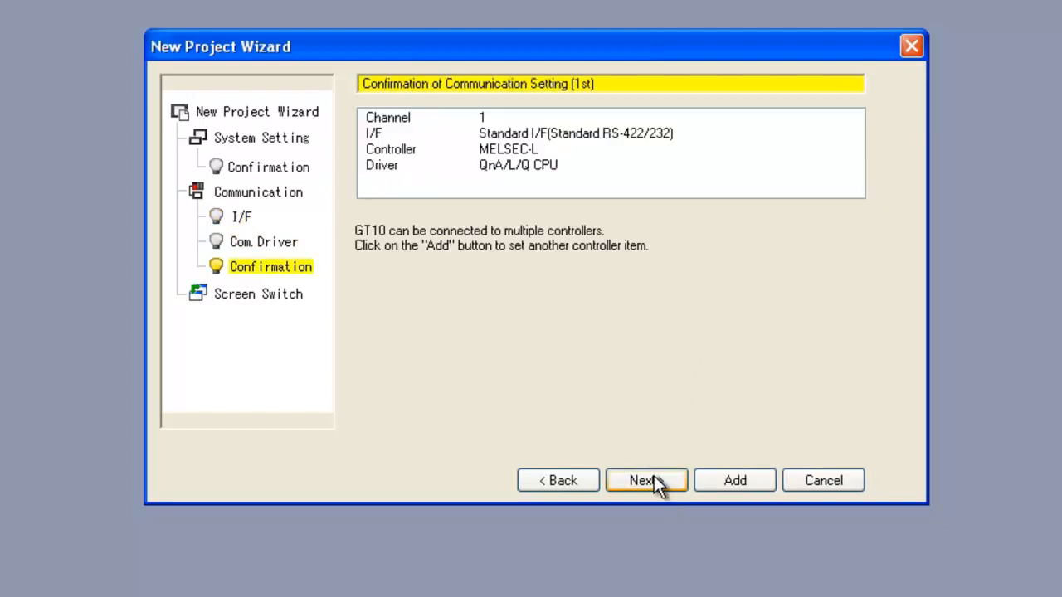
left_click(644, 479)
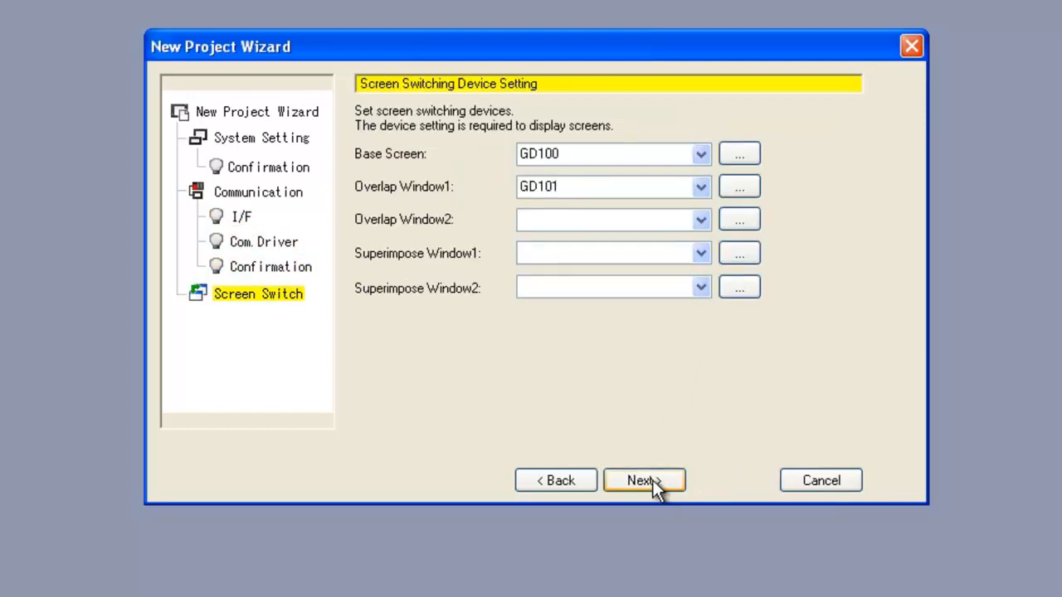
left_click(644, 481)
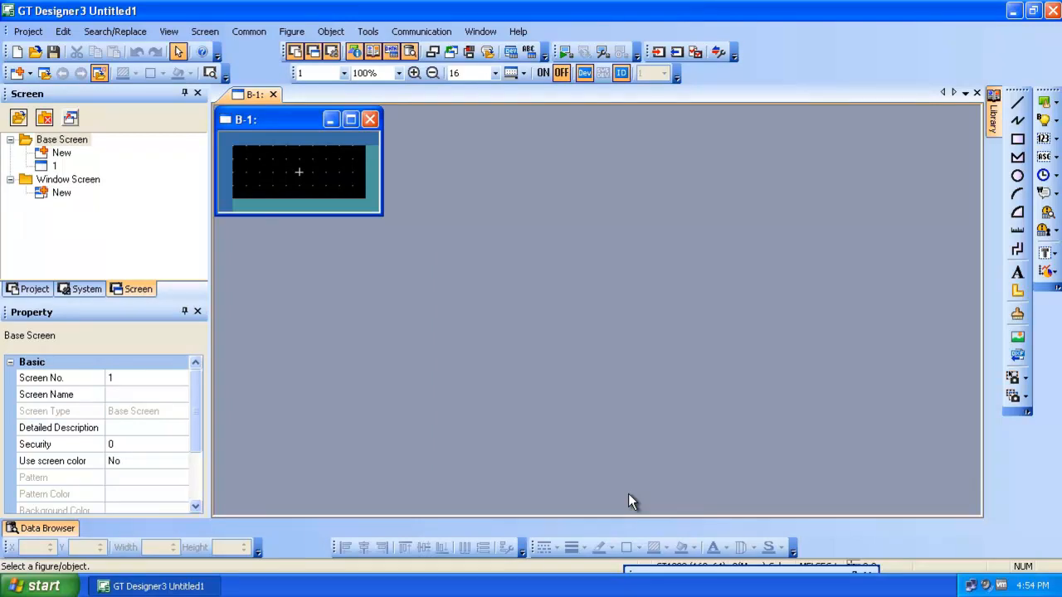
mouse_move(1002, 214)
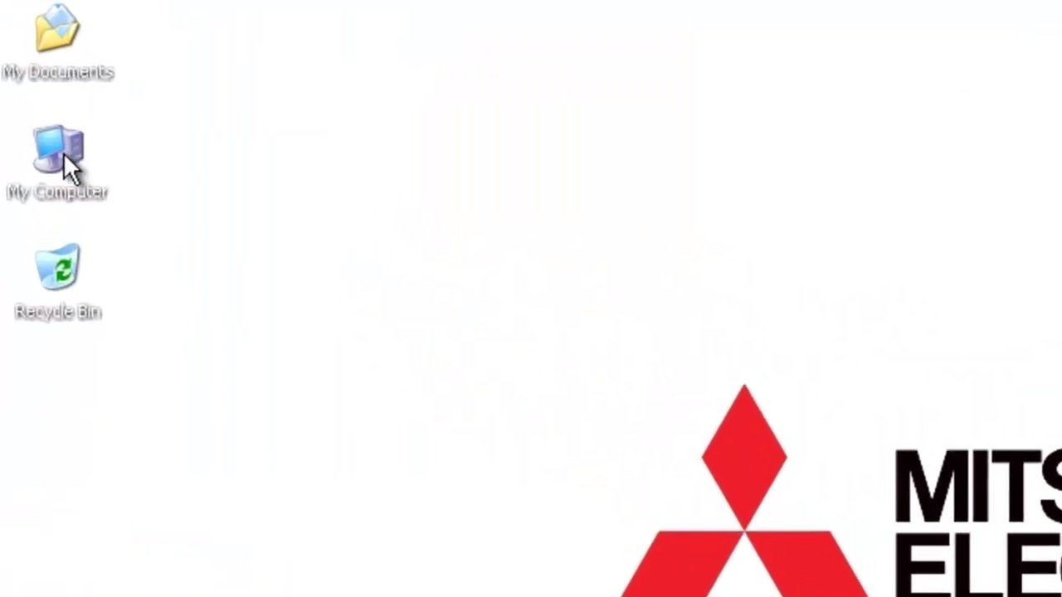
Step: Open Device Manager from My Computer's properties and expand Ports (COM & LPT)
left_click(86, 302)
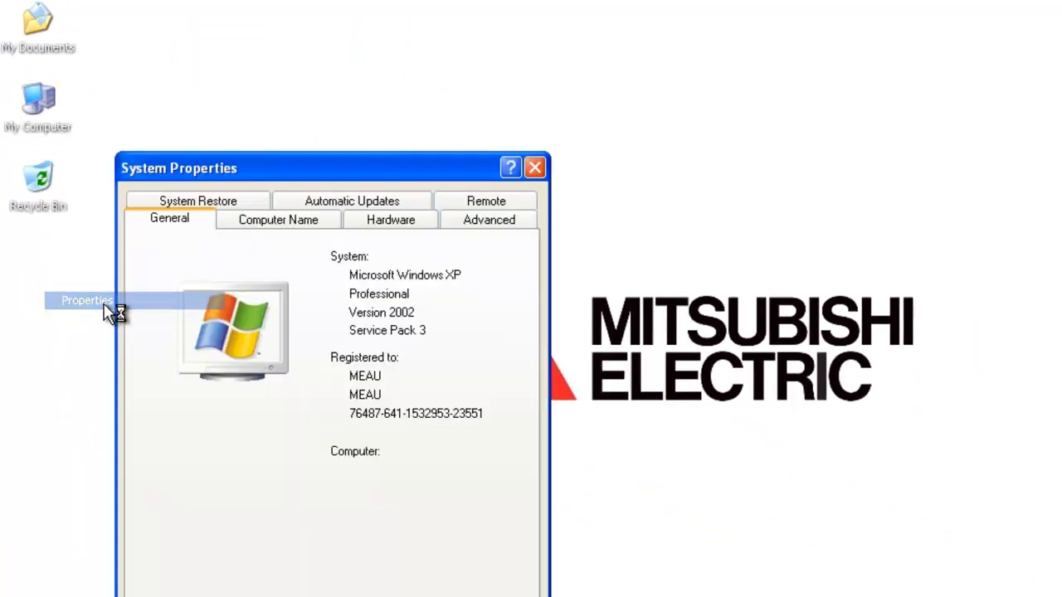
left_click(390, 219)
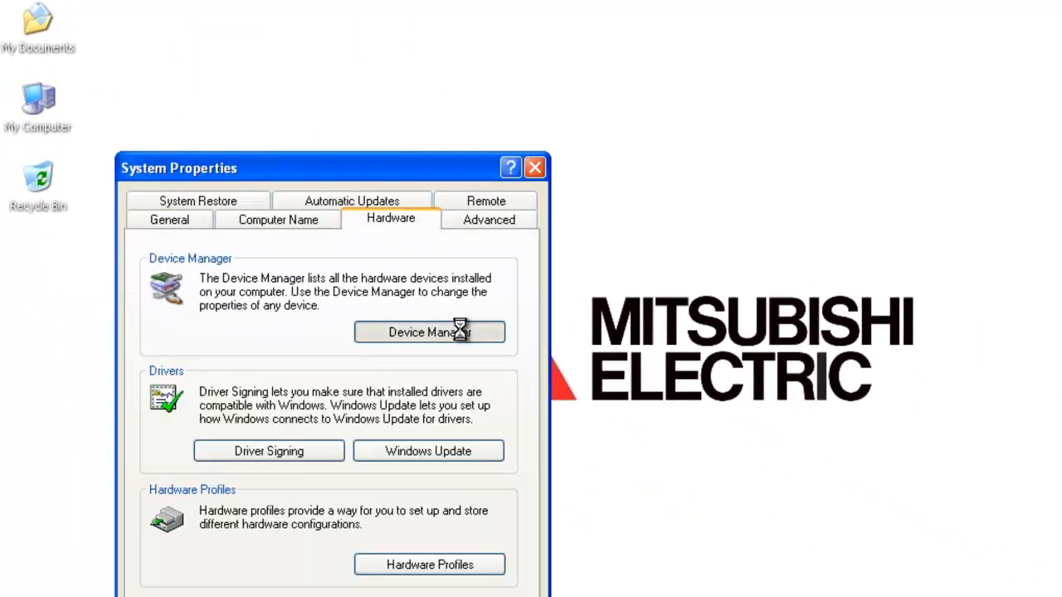
left_click(429, 332)
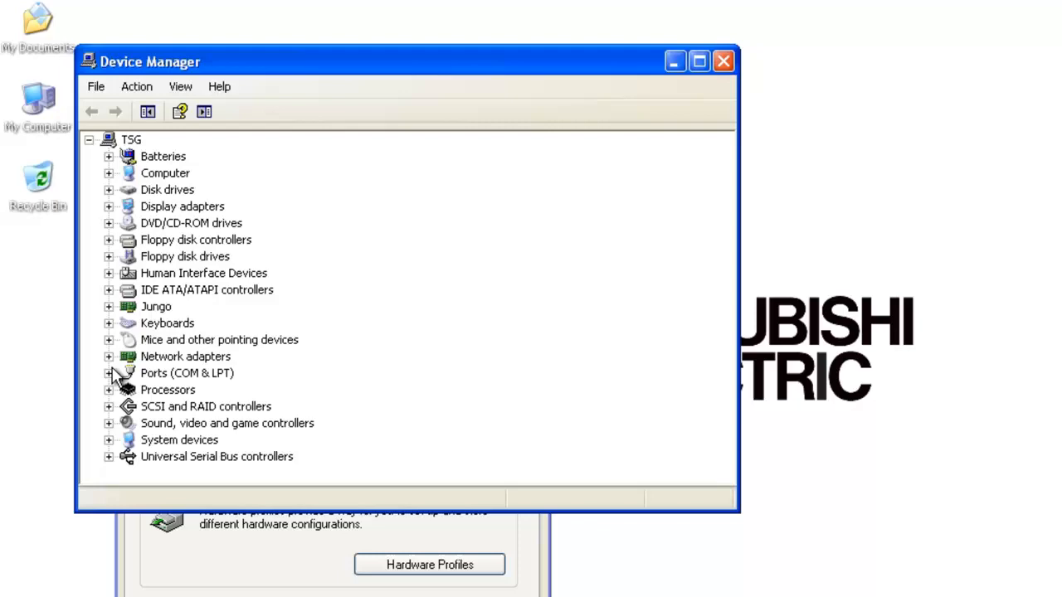
left_click(99, 372)
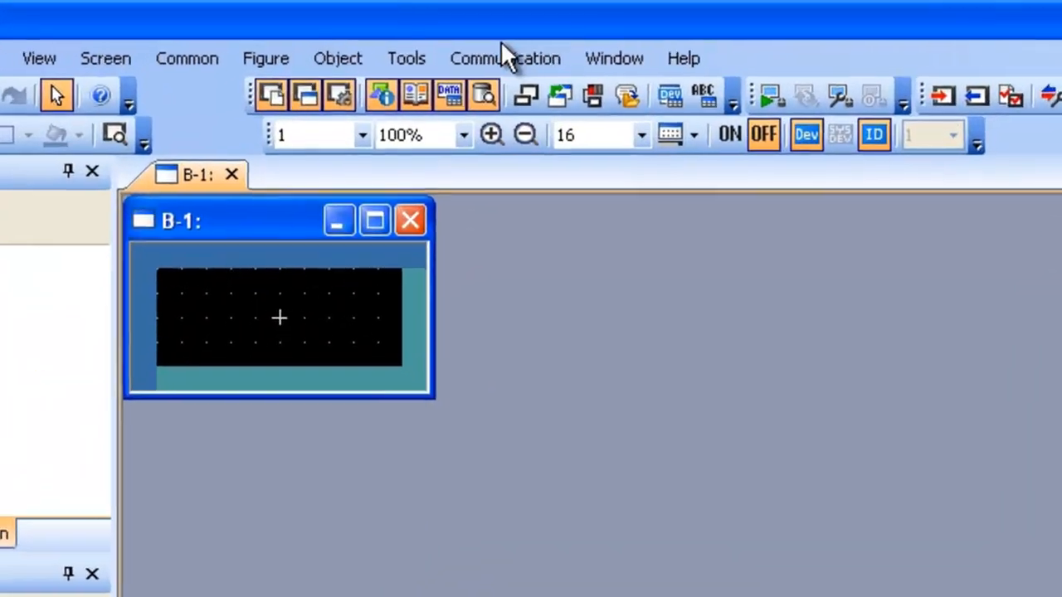
Step: Test the RS232 connection to the GOT and confirm it connected successfully
left_click(505, 58)
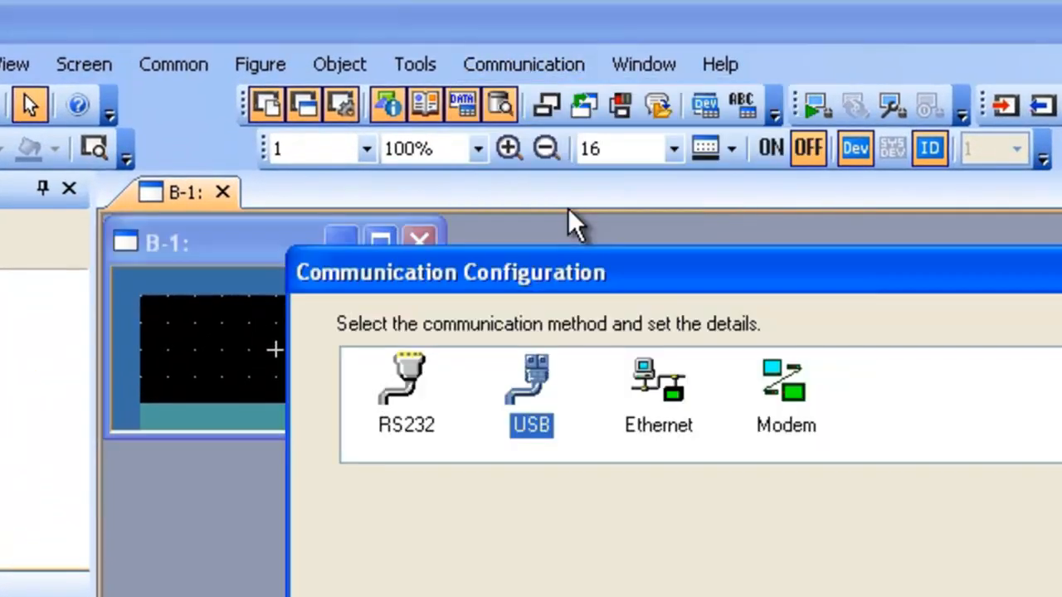
left_click(402, 386)
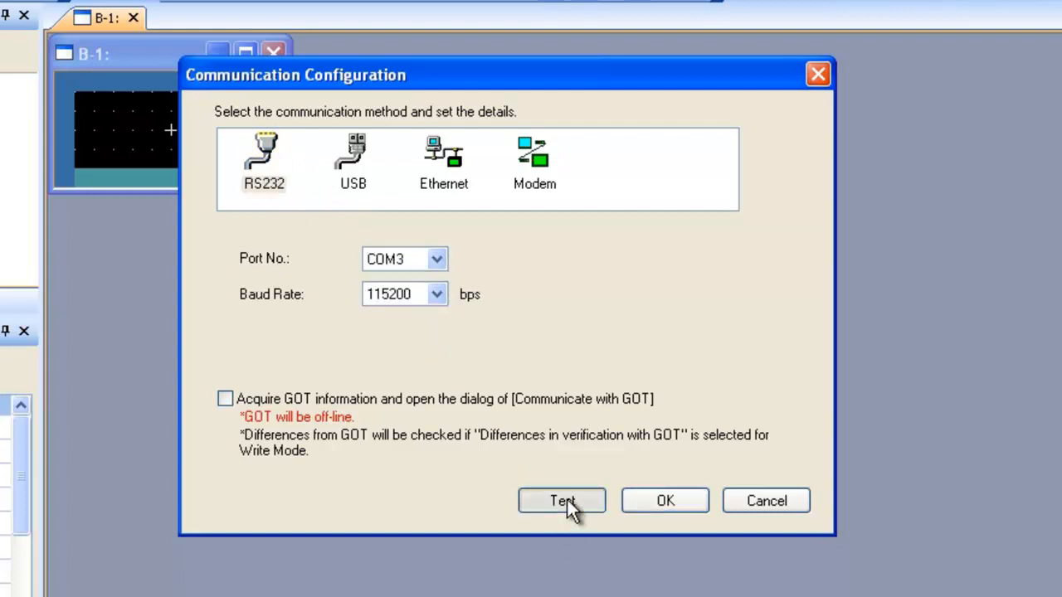
left_click(562, 500)
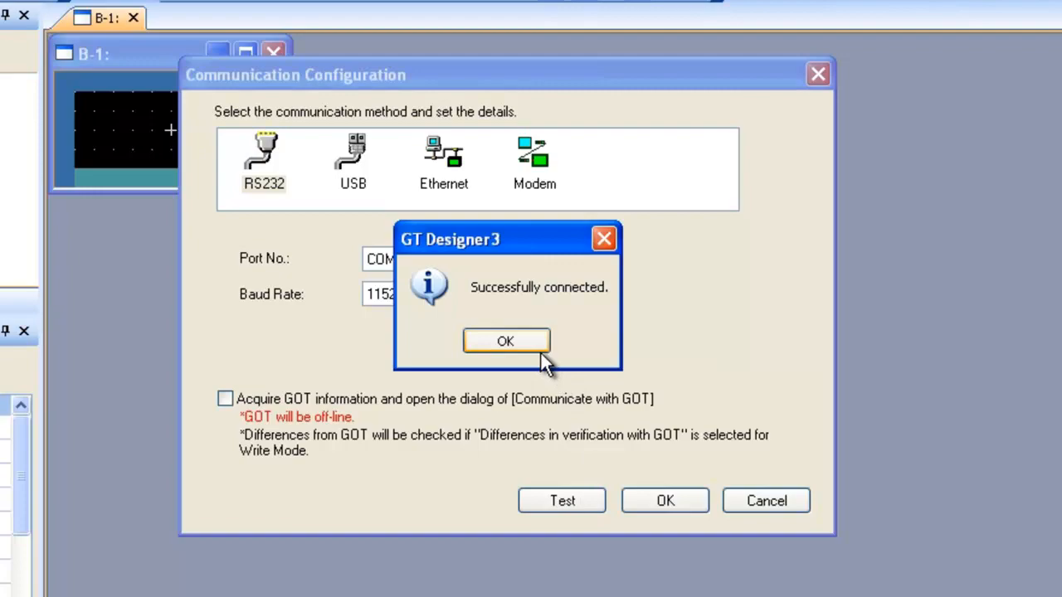
left_click(506, 340)
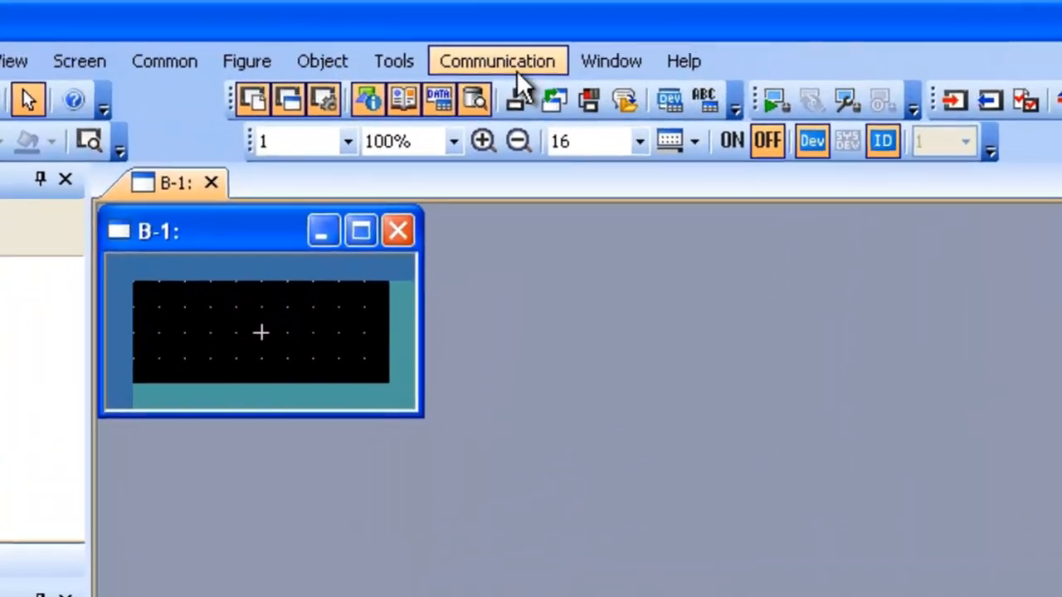
left_click(498, 60)
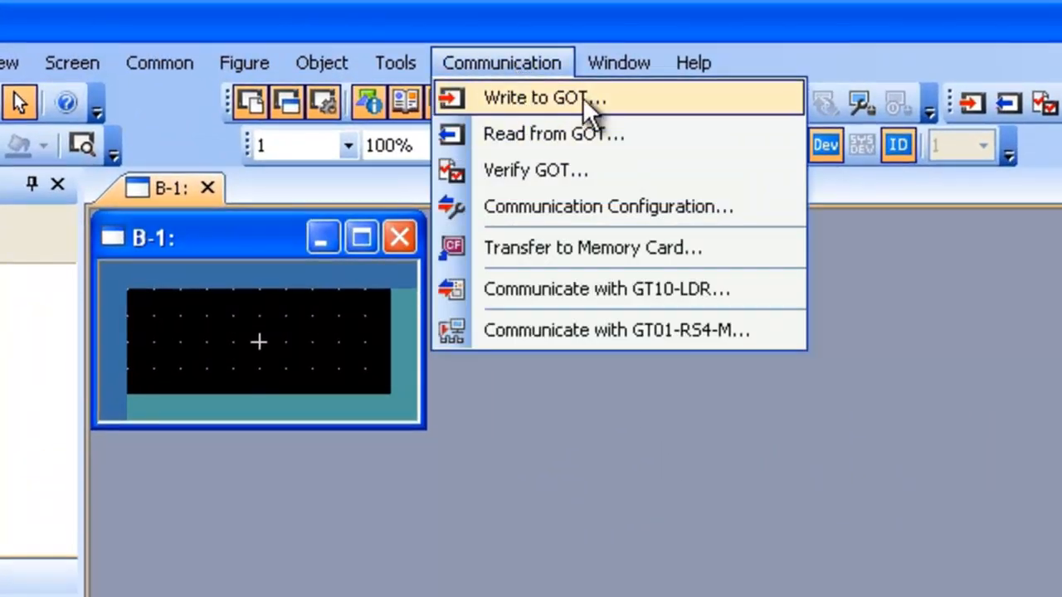
Step: Open Write to GOT and tick Standard monitor OS [01.23.03] (1024 Kbyte)
left_click(607, 206)
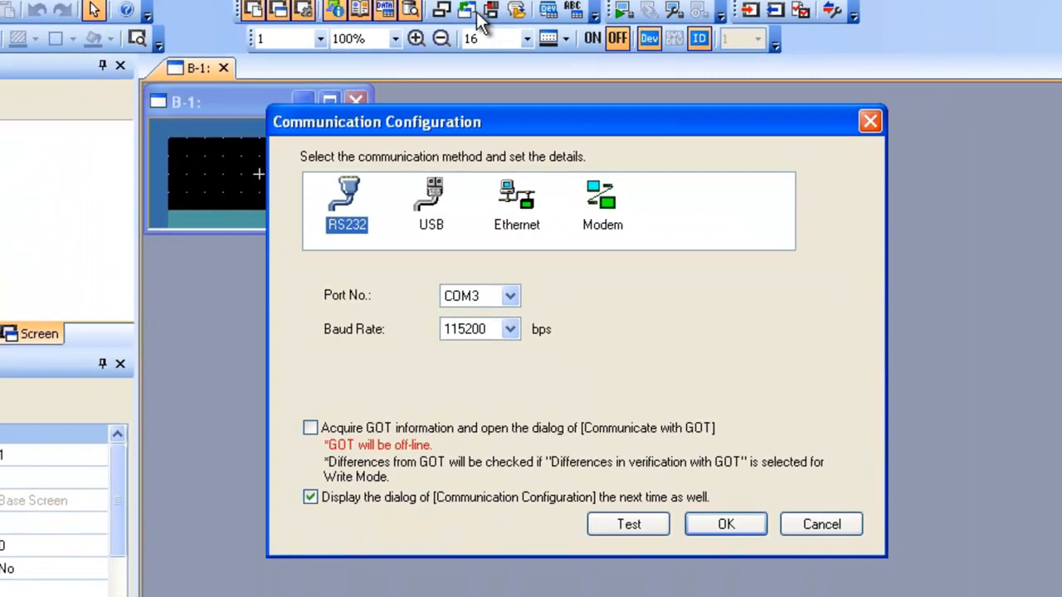
mouse_move(628, 524)
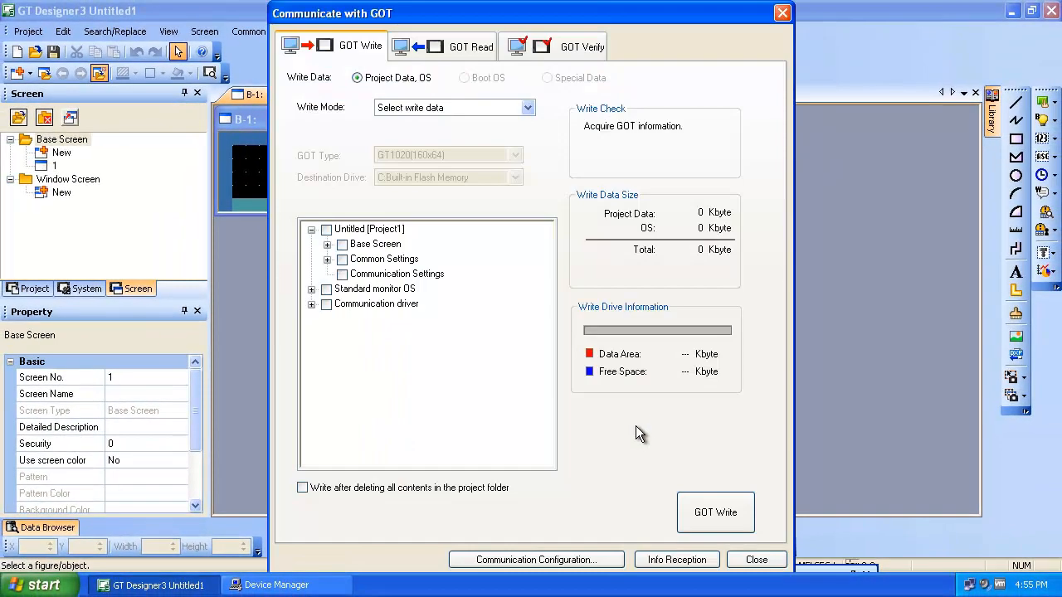
mouse_move(635, 215)
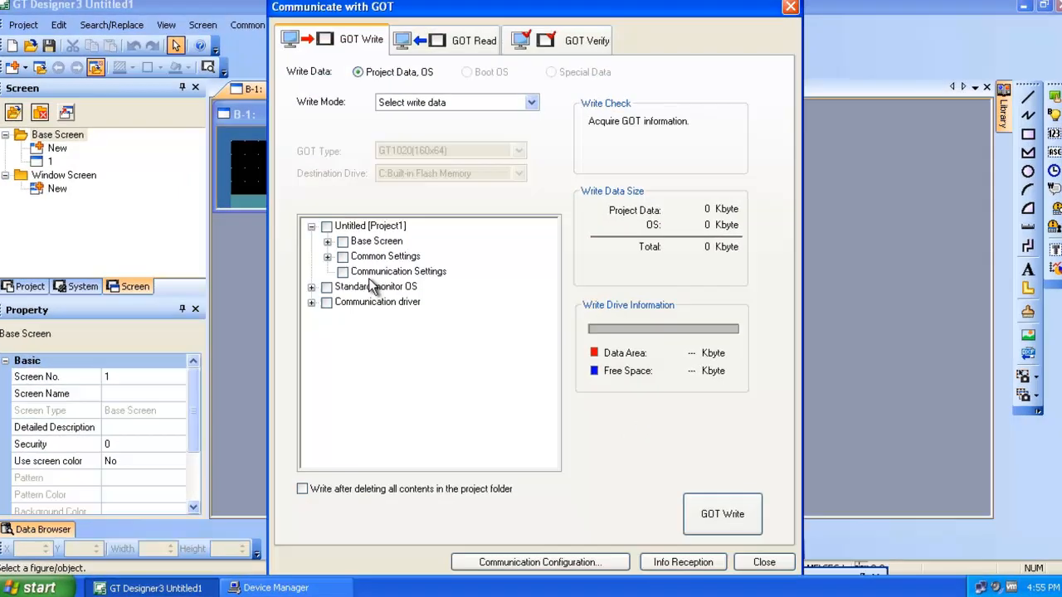
left_click(326, 287)
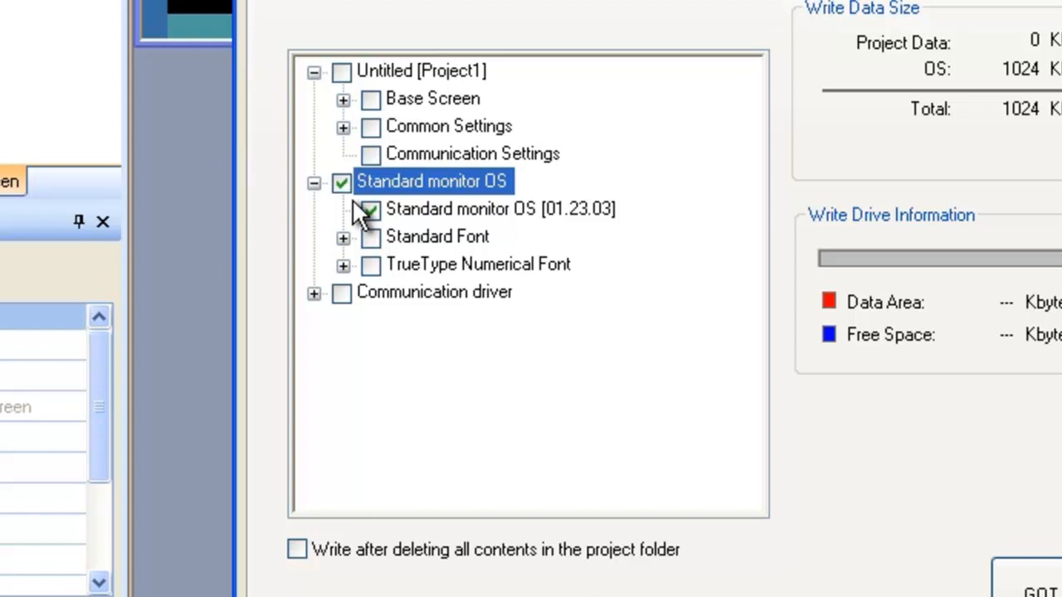
left_click(368, 209)
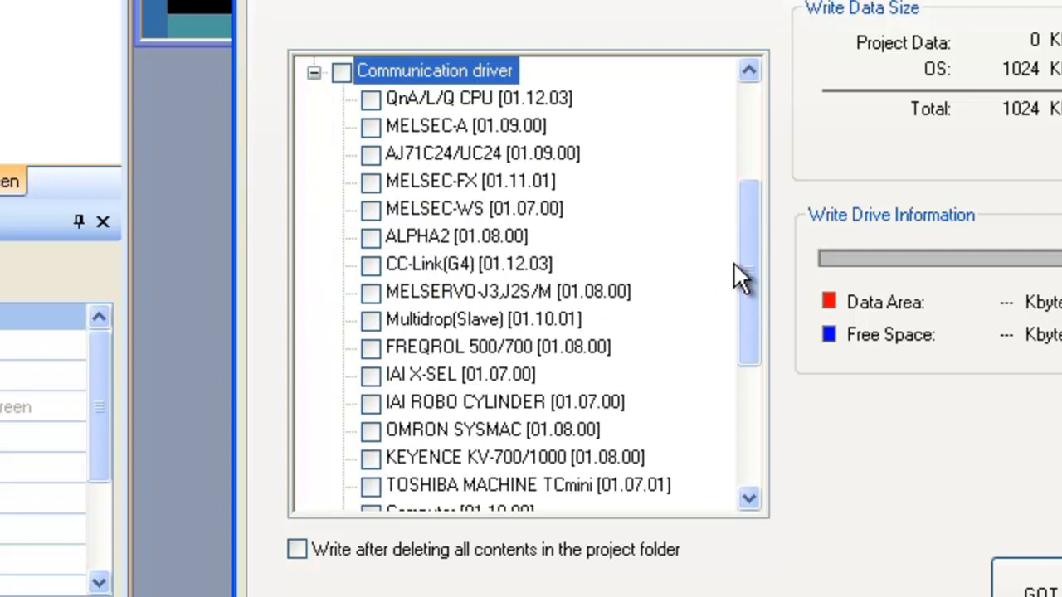
Step: Tick the AB MicroLogix [01.07.01] driver, totalling 1152 Kbyte, and start the GOT write
scroll("down", 3)
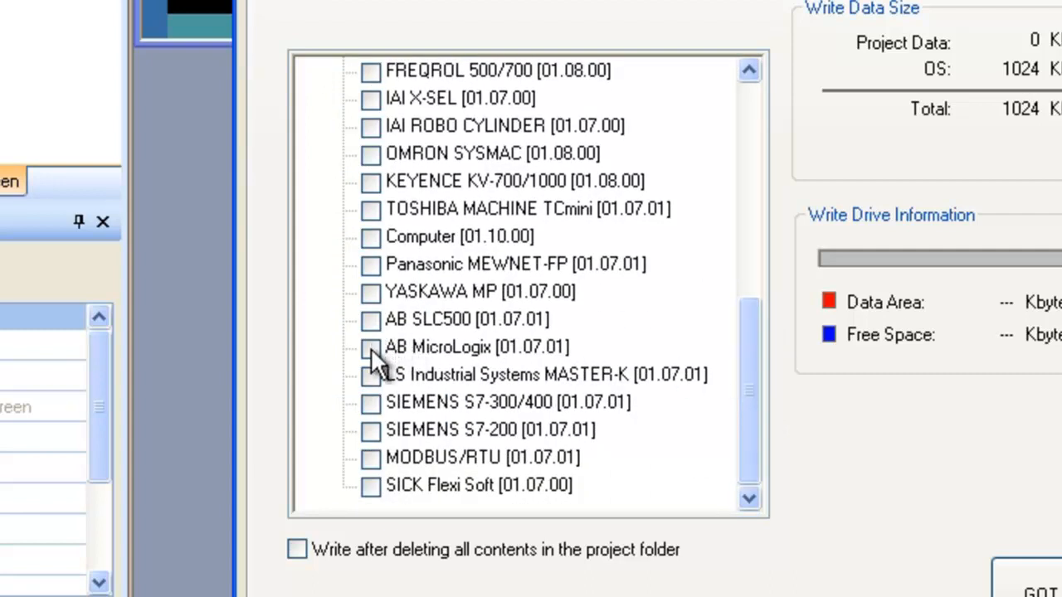
left_click(468, 347)
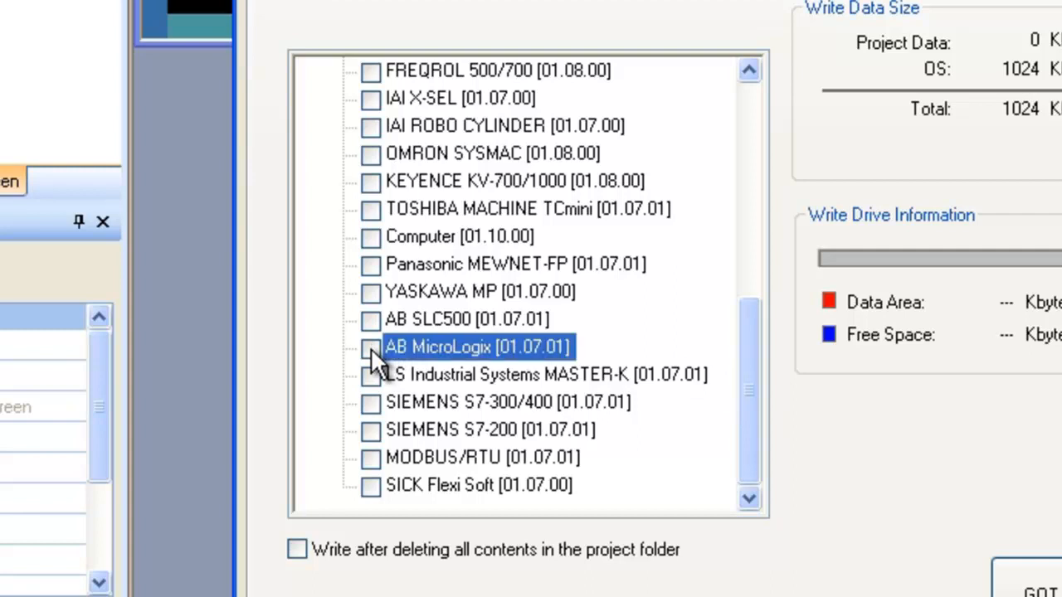
left_click(371, 347)
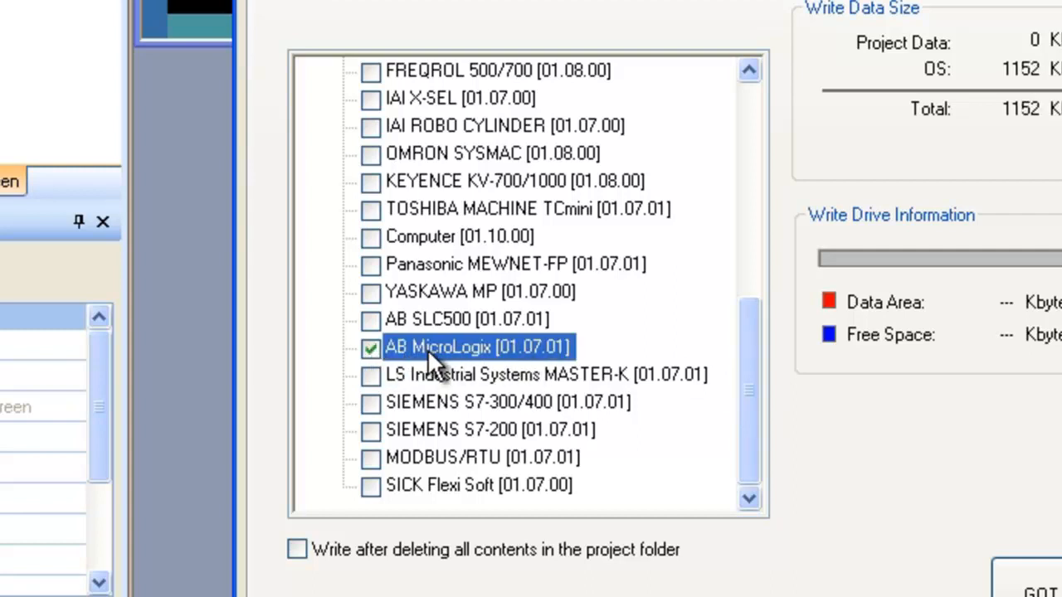
mouse_move(598, 375)
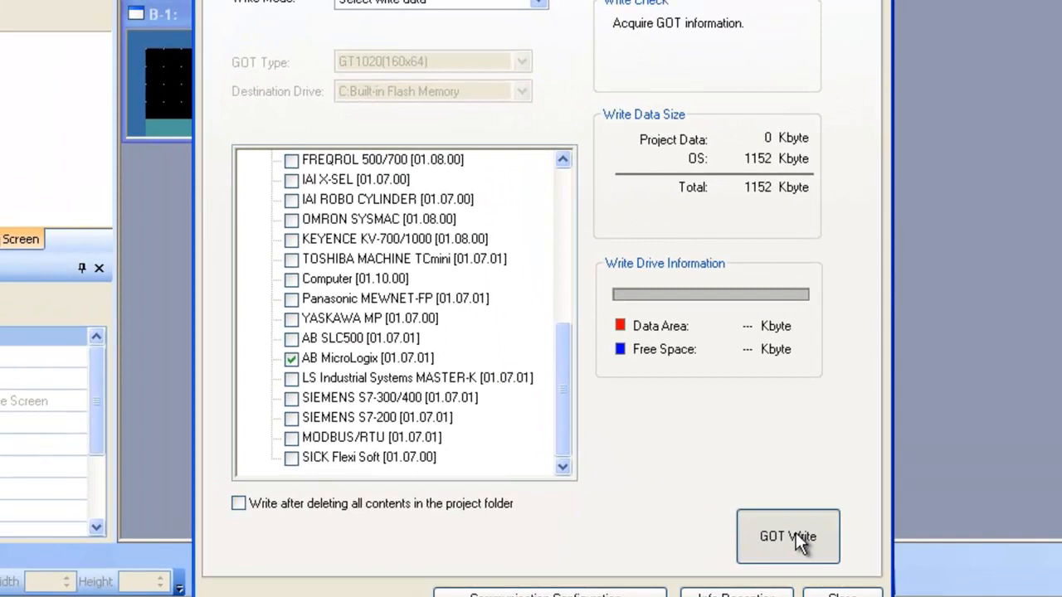
left_click(785, 536)
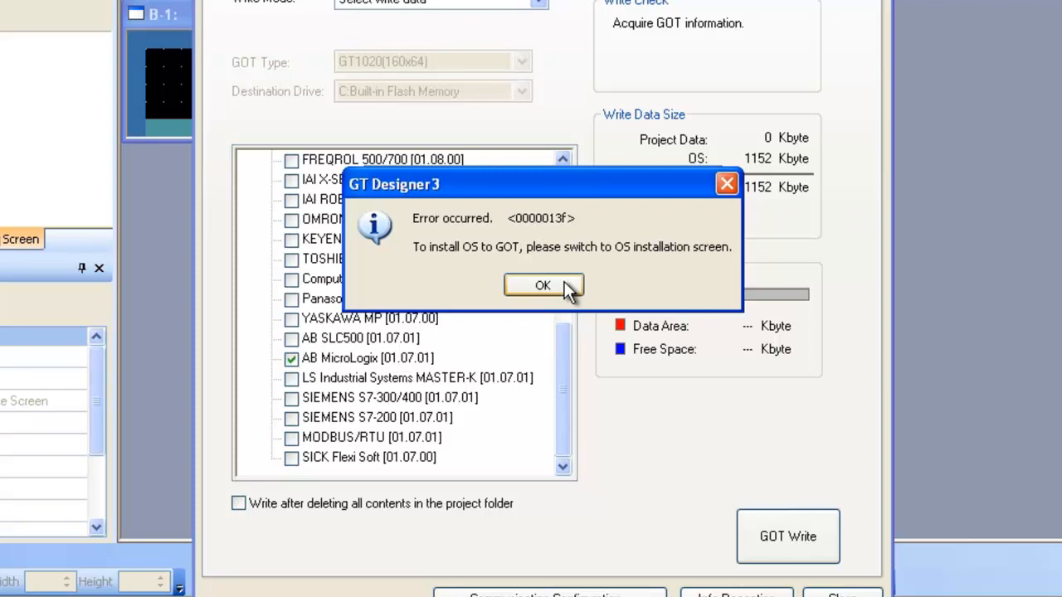
Step: Retry the GOT write past the 0000013f OS-install error until the GOT installs and reboots
left_click(544, 284)
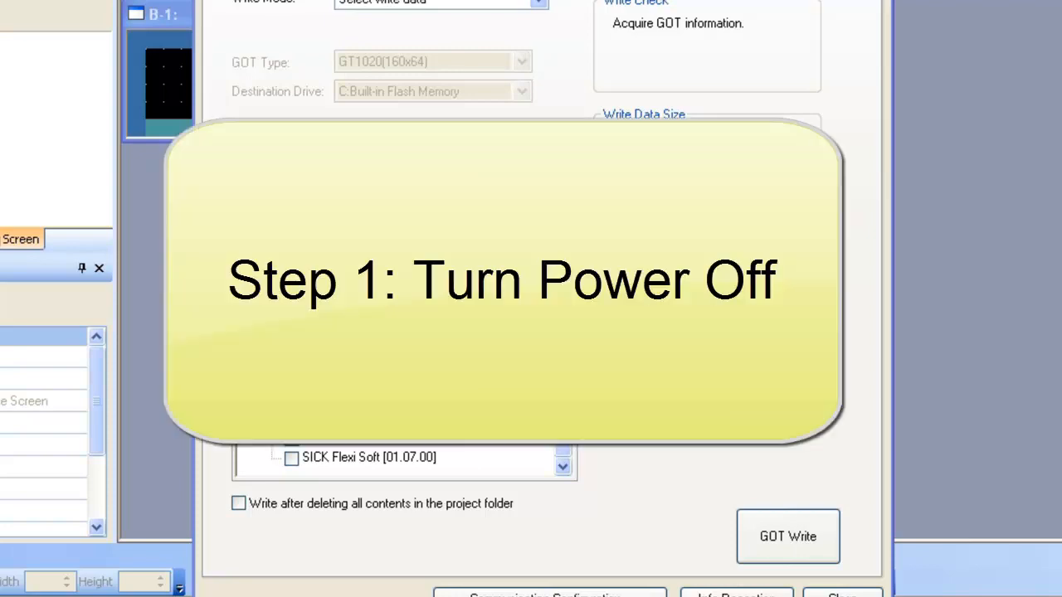
left_click(786, 536)
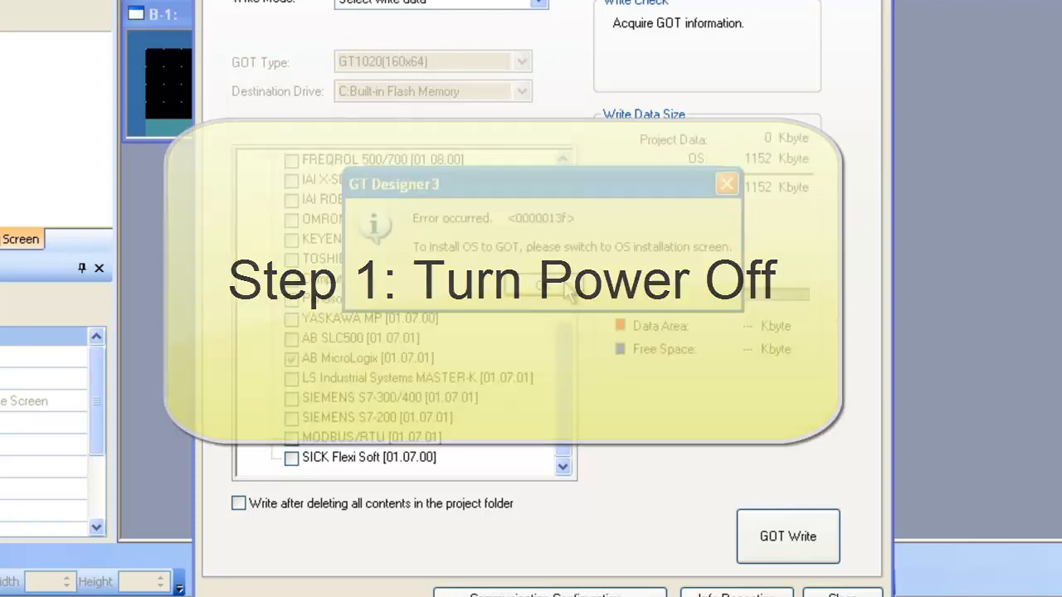
left_click(726, 183)
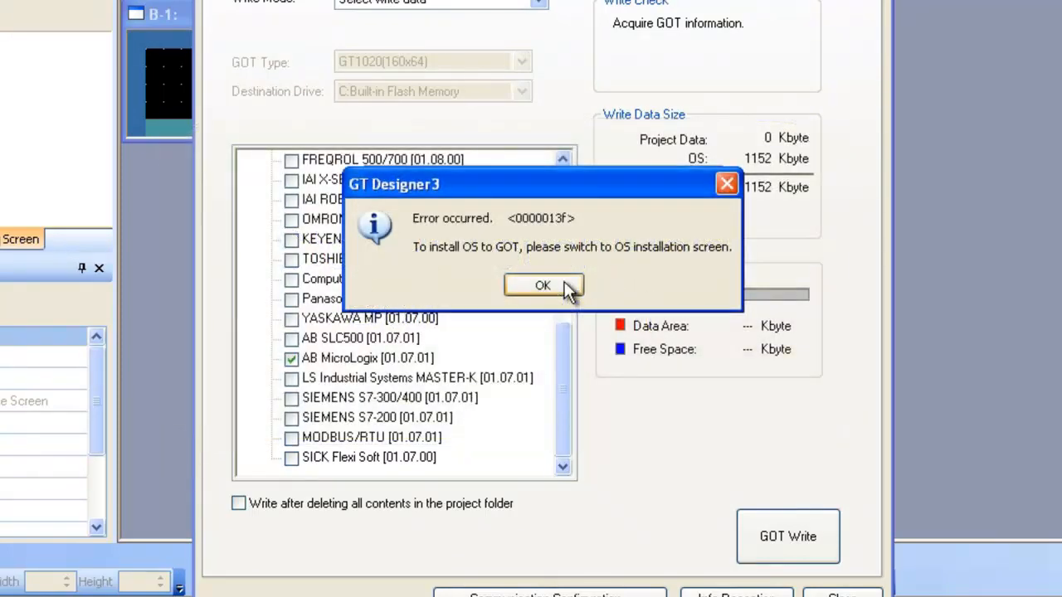
left_click(543, 285)
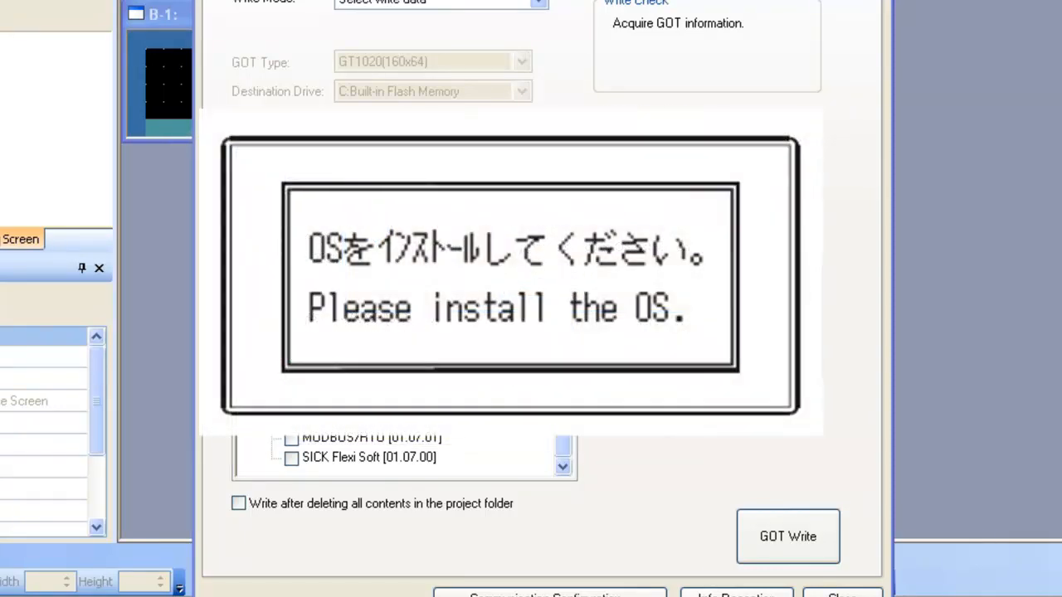
left_click(787, 537)
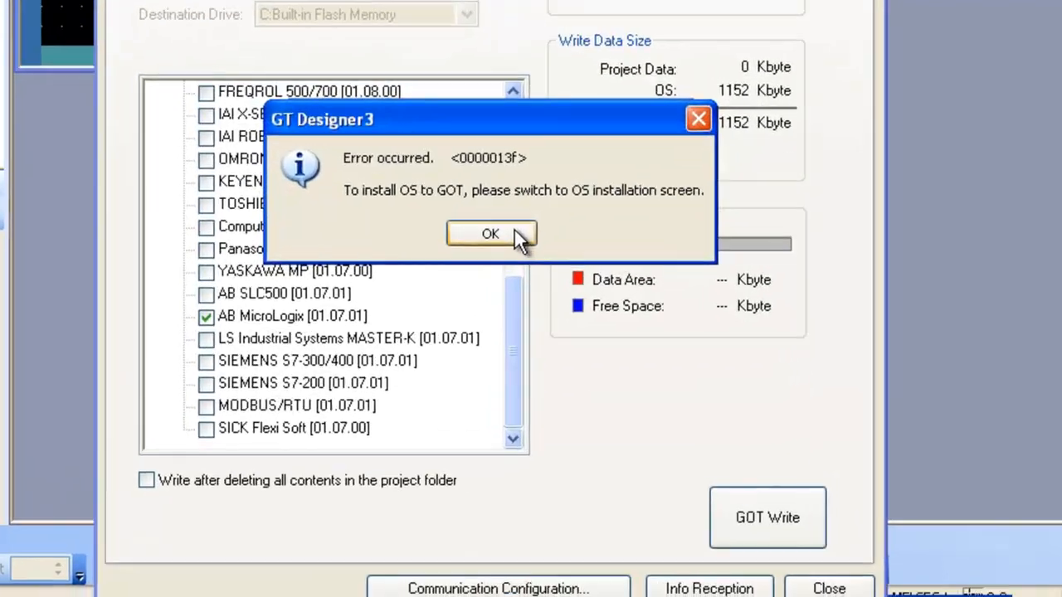
left_click(491, 233)
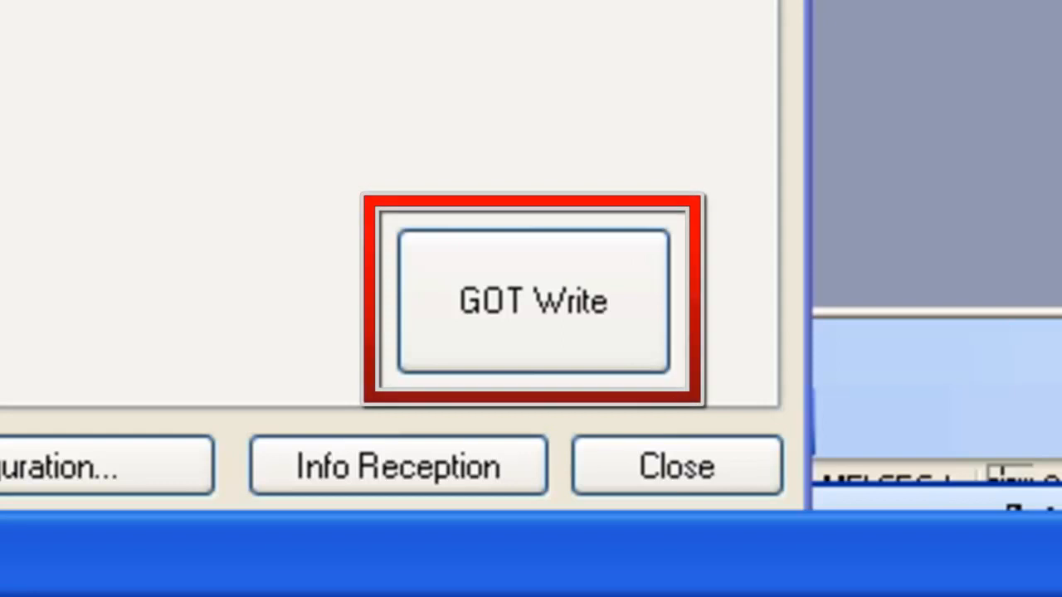
left_click(533, 302)
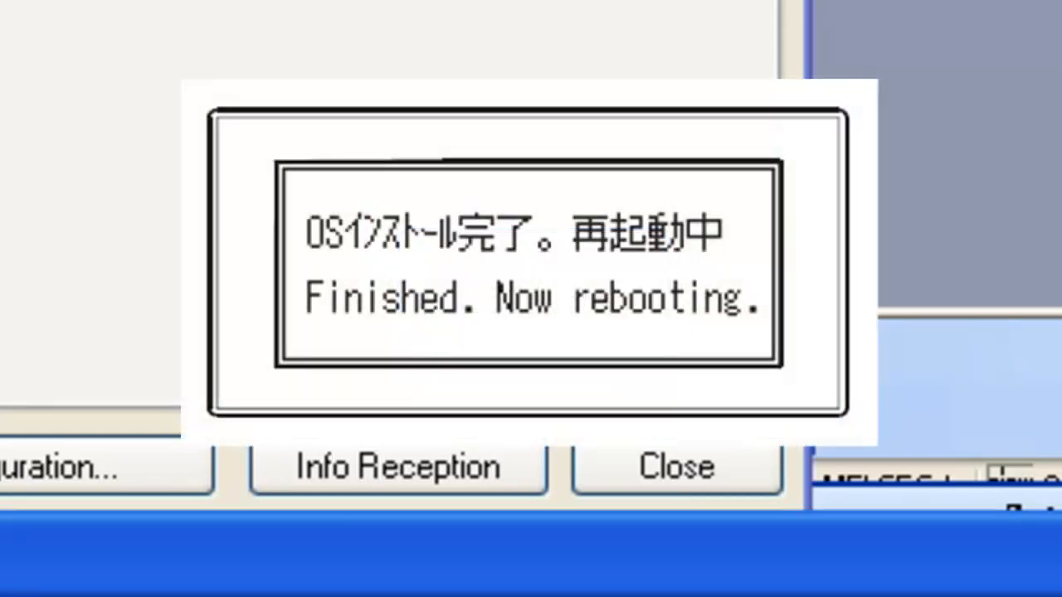